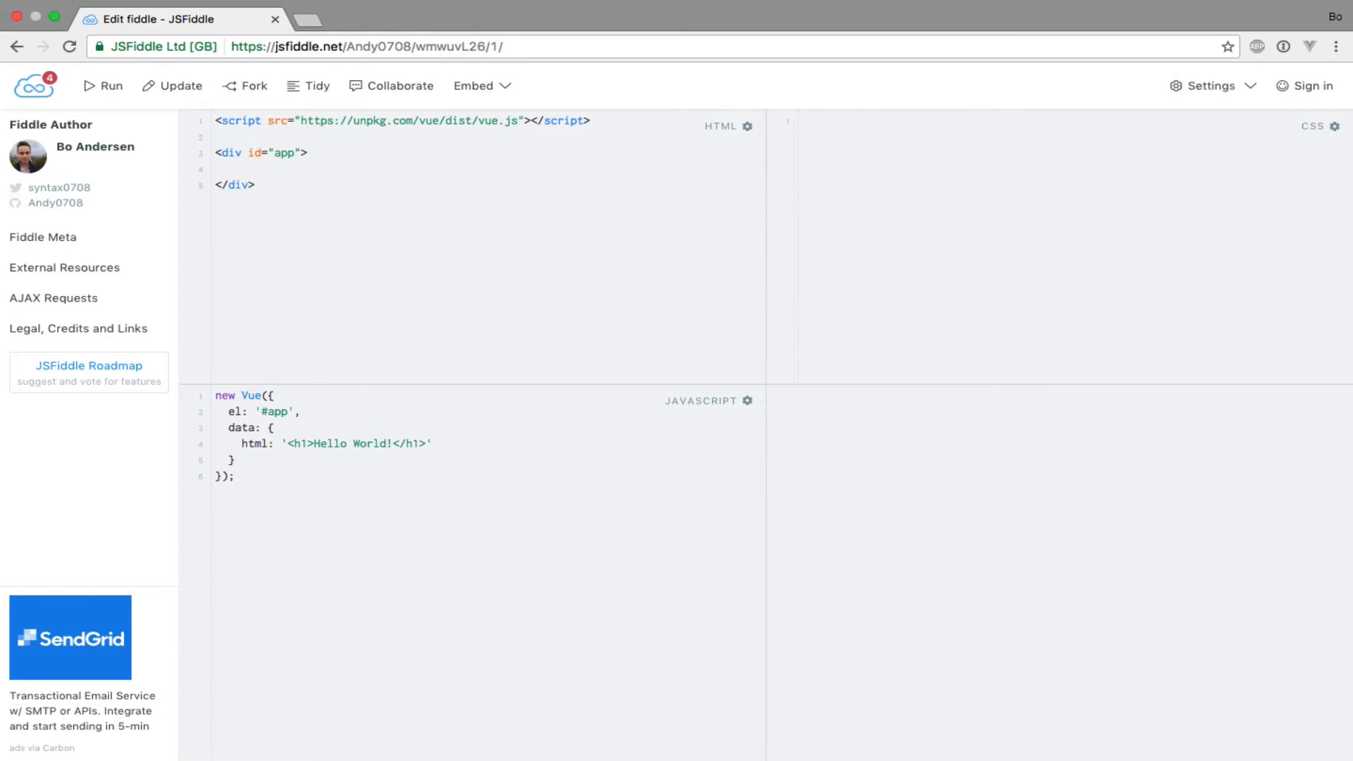
Step: Interpolate {{ html }} inside the #app div and run, showing the raw <h1> markup as text
{"action": "left_click", "coordinate": [217, 395]}
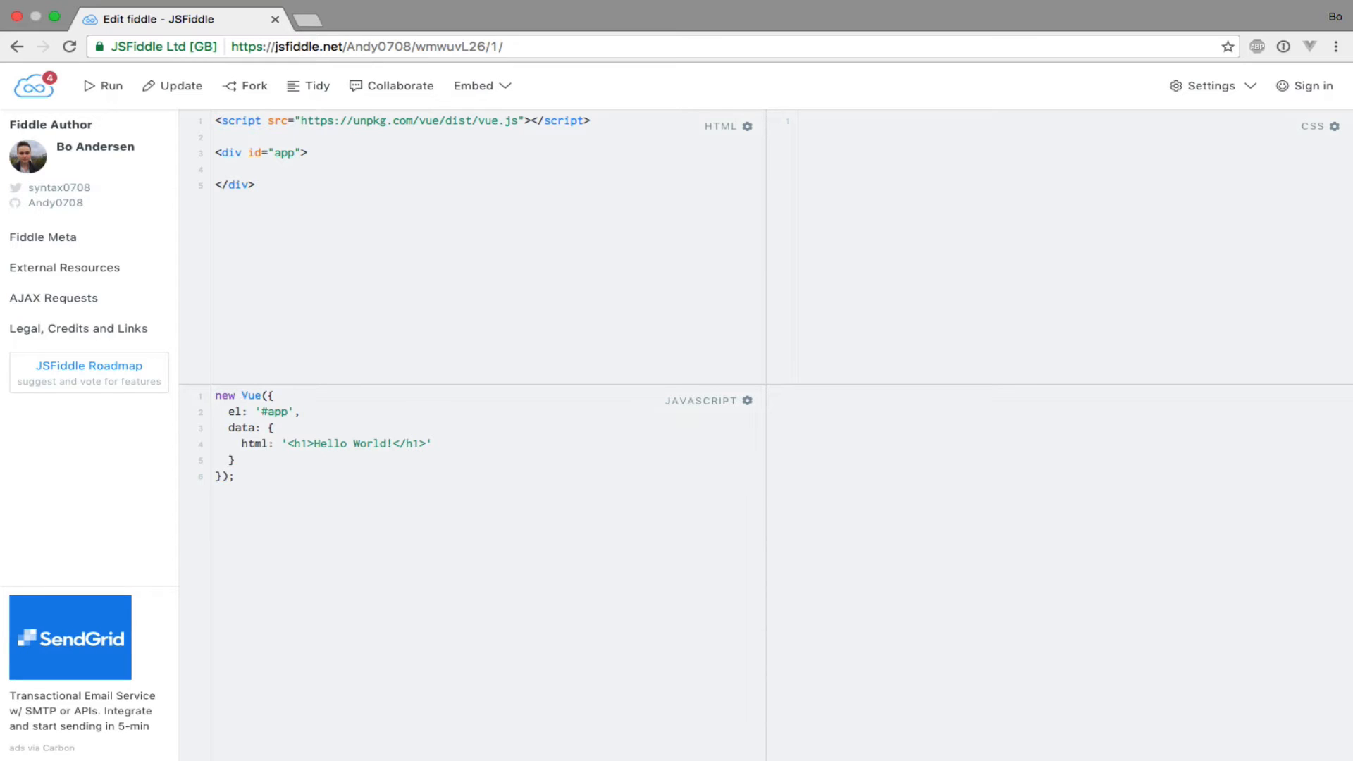
{"action": "left_click", "coordinate": [217, 395]}
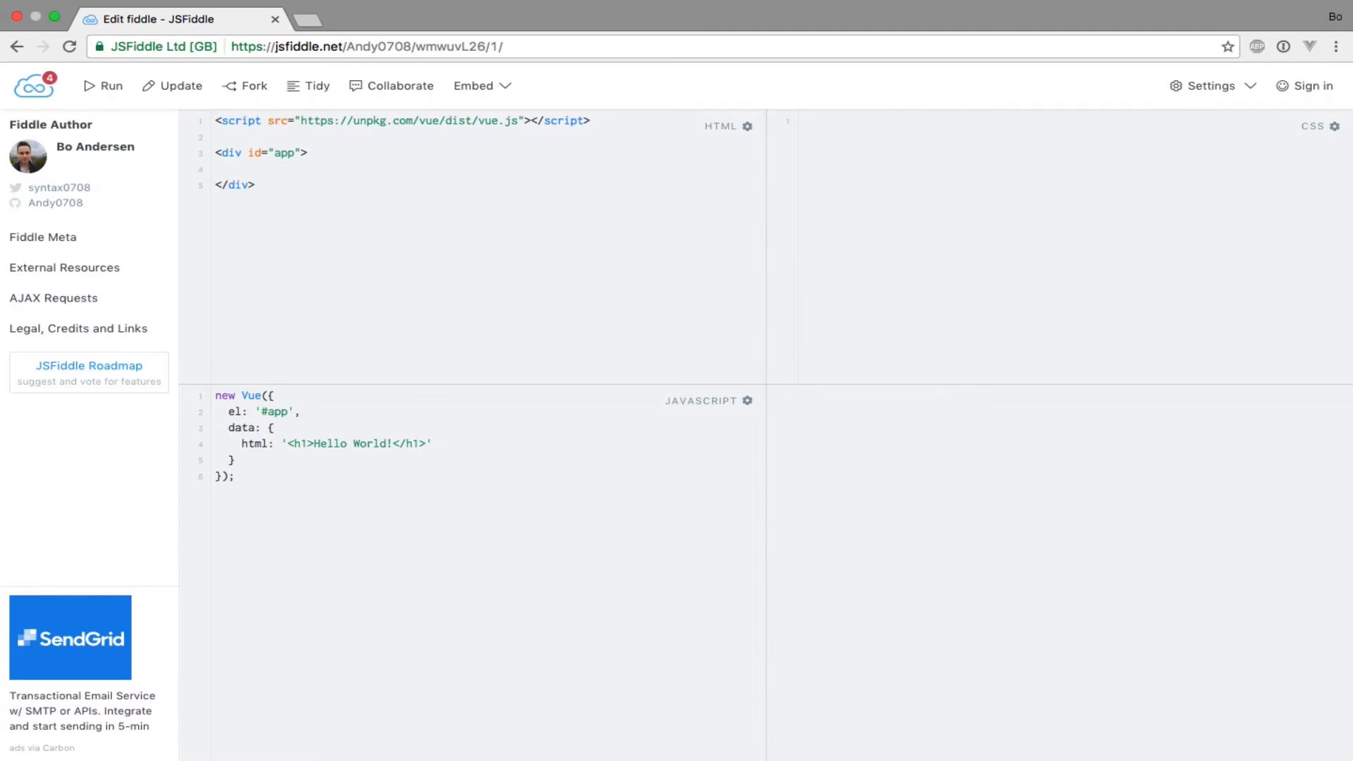
{"action": "left_click", "coordinate": [217, 395]}
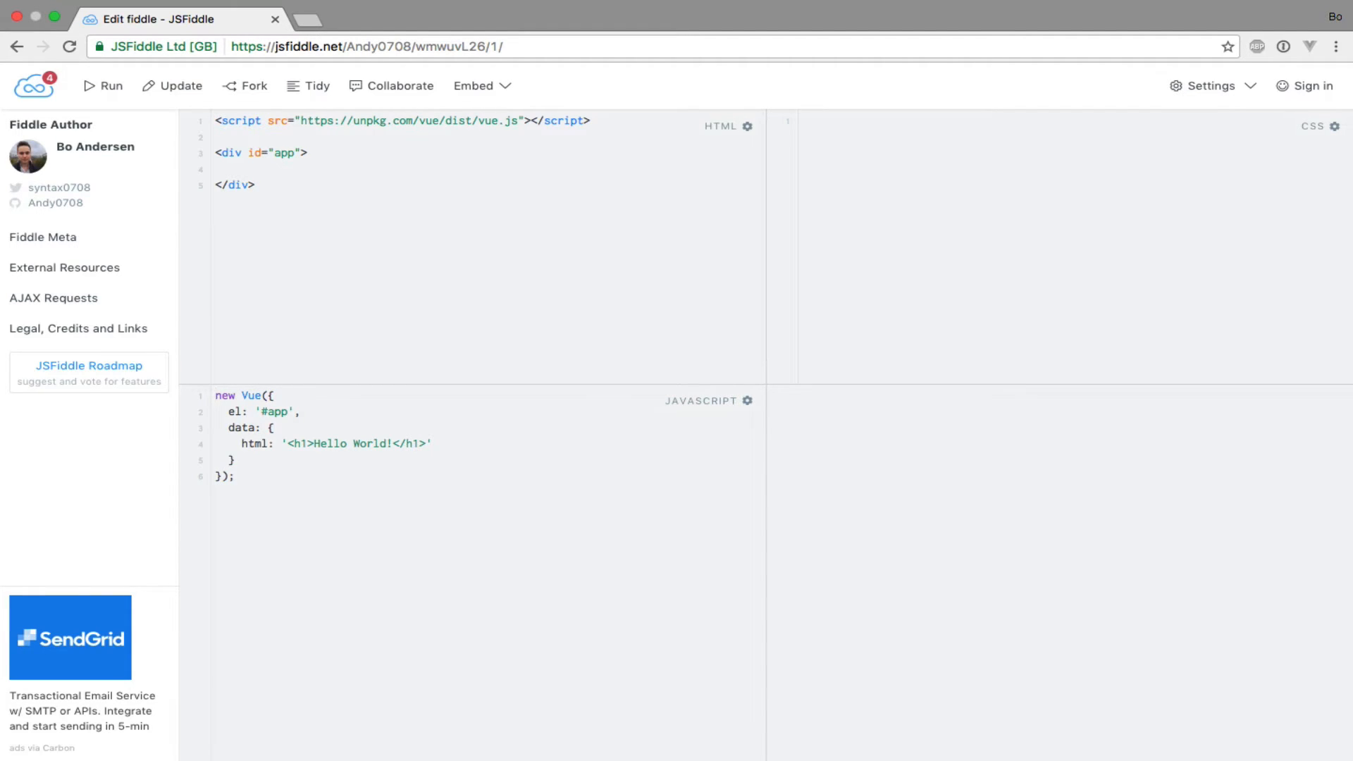
{"action": "left_click", "coordinate": [217, 394]}
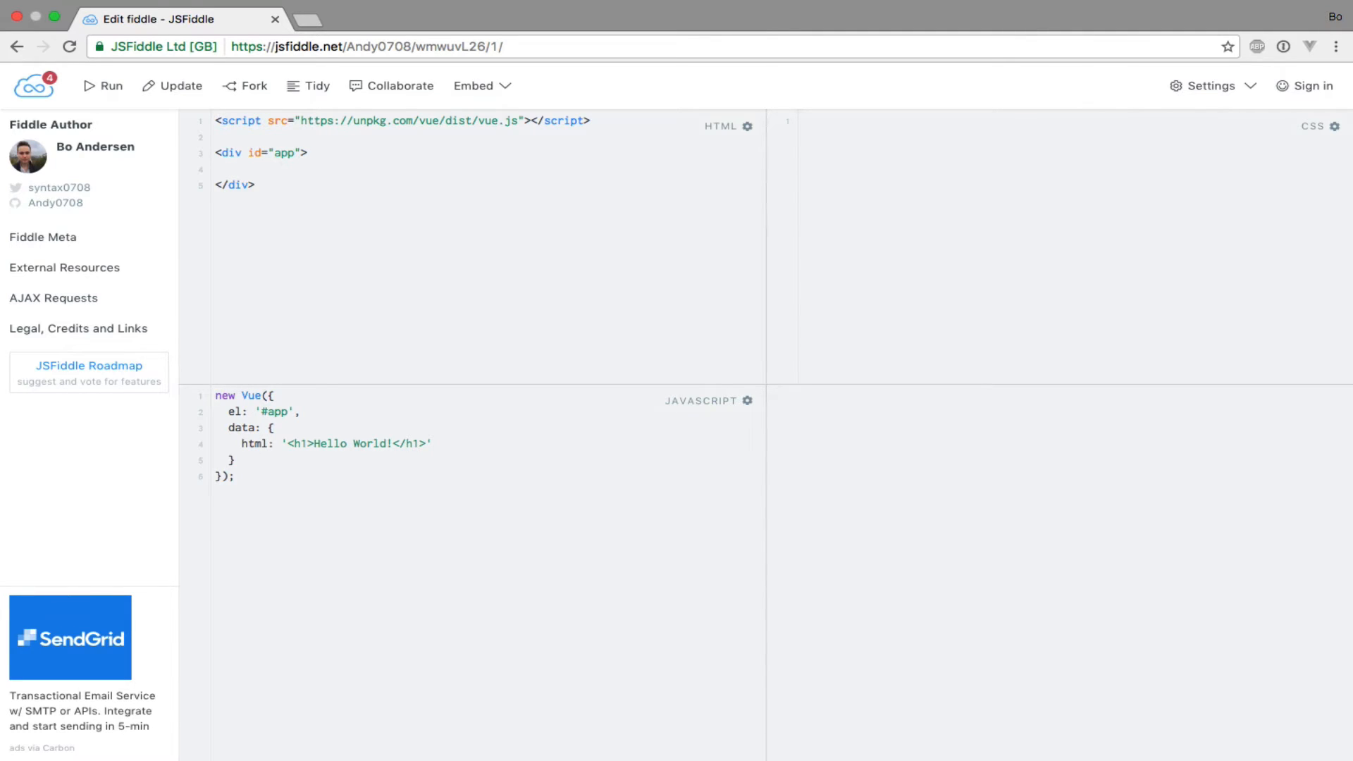
{"action": "left_click", "coordinate": [217, 395]}
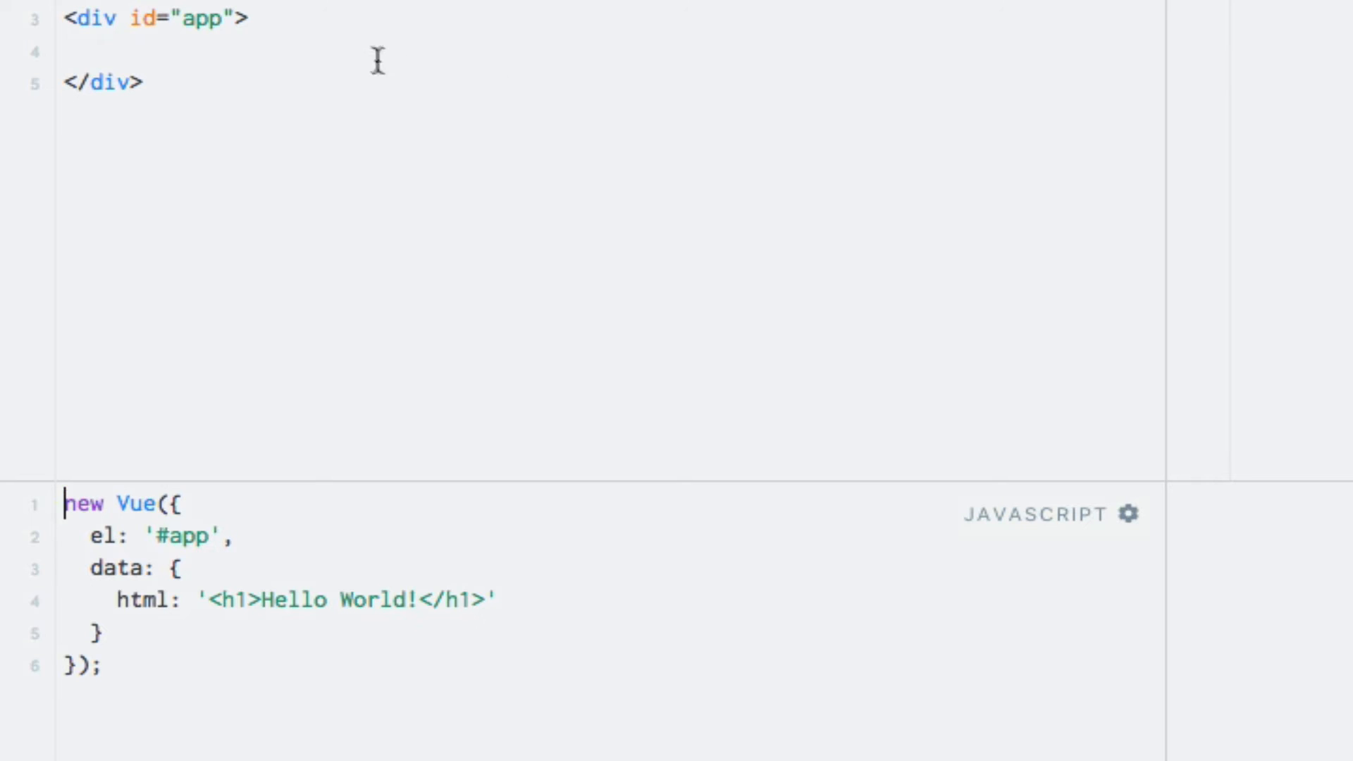
{"action": "type", "text": "{{ h }}"}
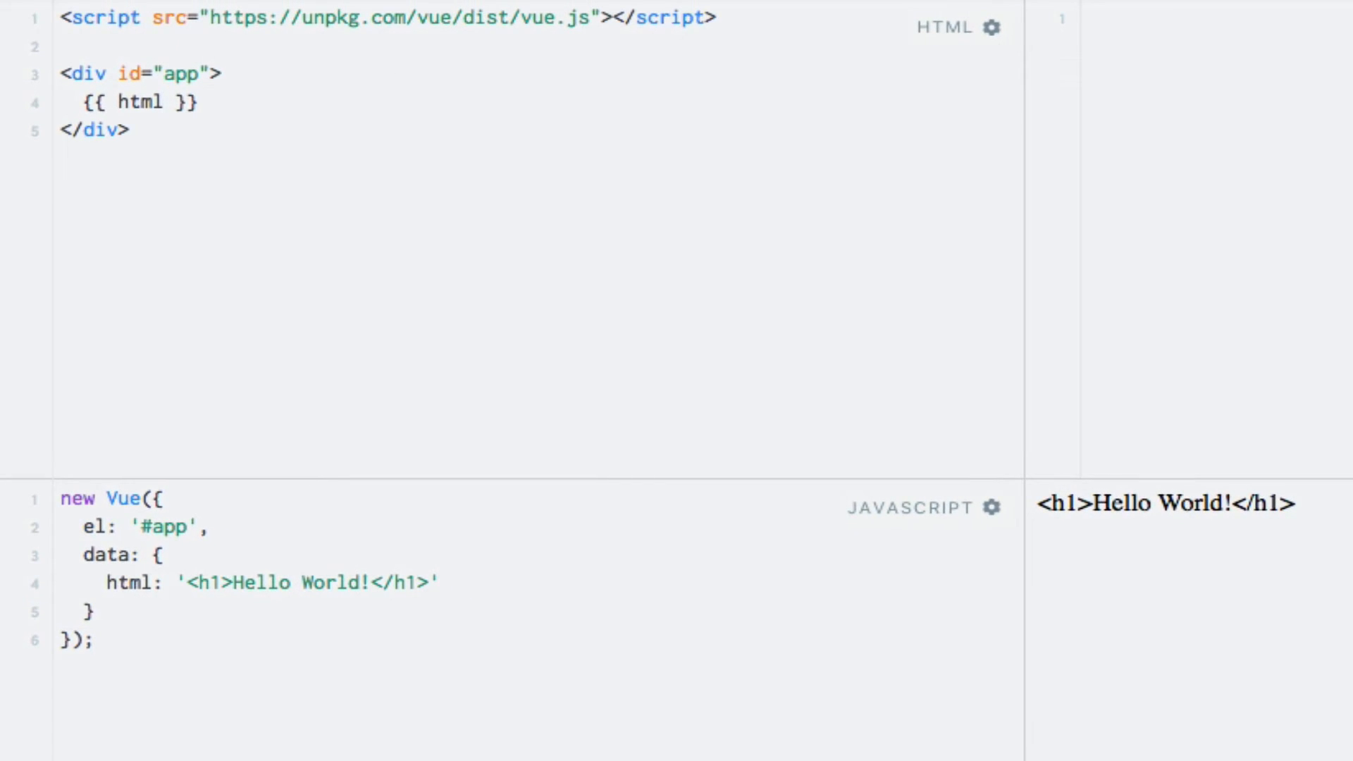
{"action": "left_click", "coordinate": [164, 101]}
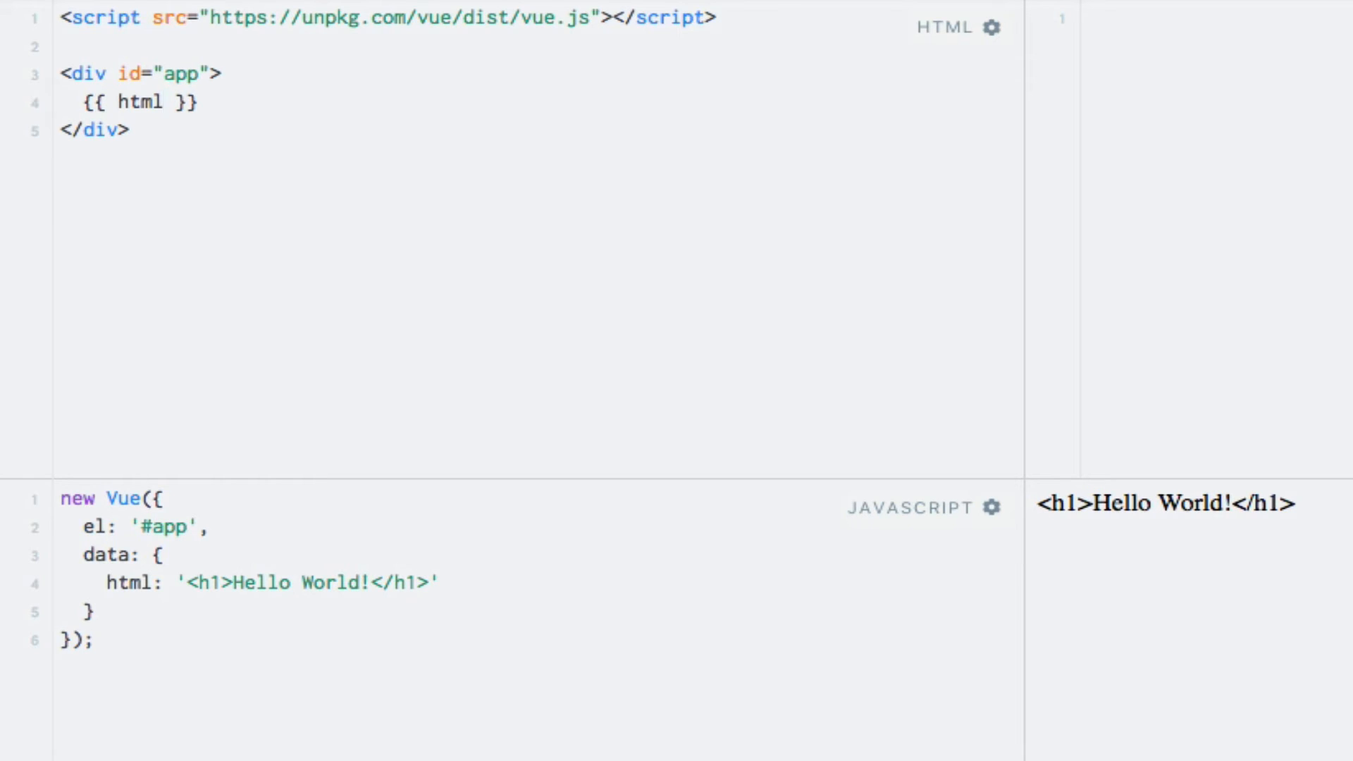
{"action": "left_click", "coordinate": [163, 101]}
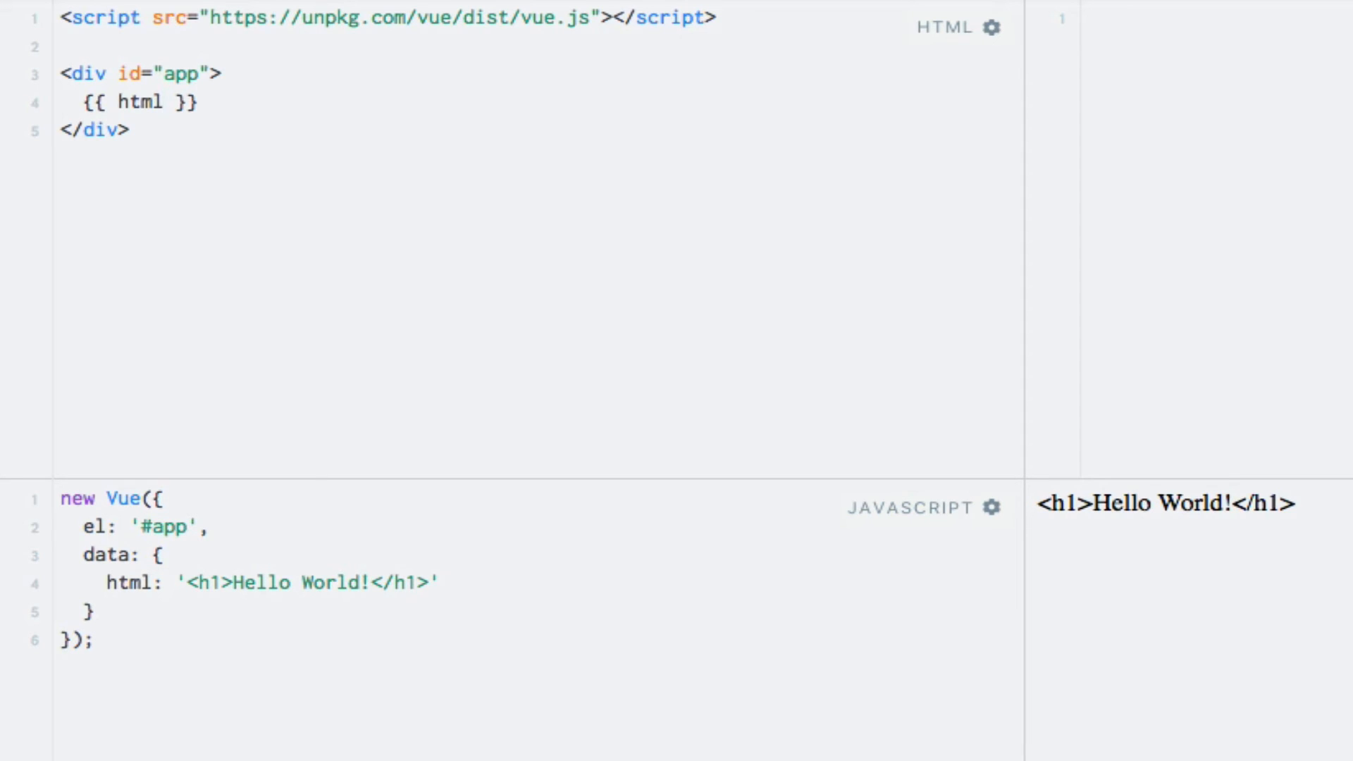
Step: Replace the interpolation with <div v-html="html"></div> and run, rendering 'Hello World!' as a heading
{"action": "left_click", "coordinate": [163, 102]}
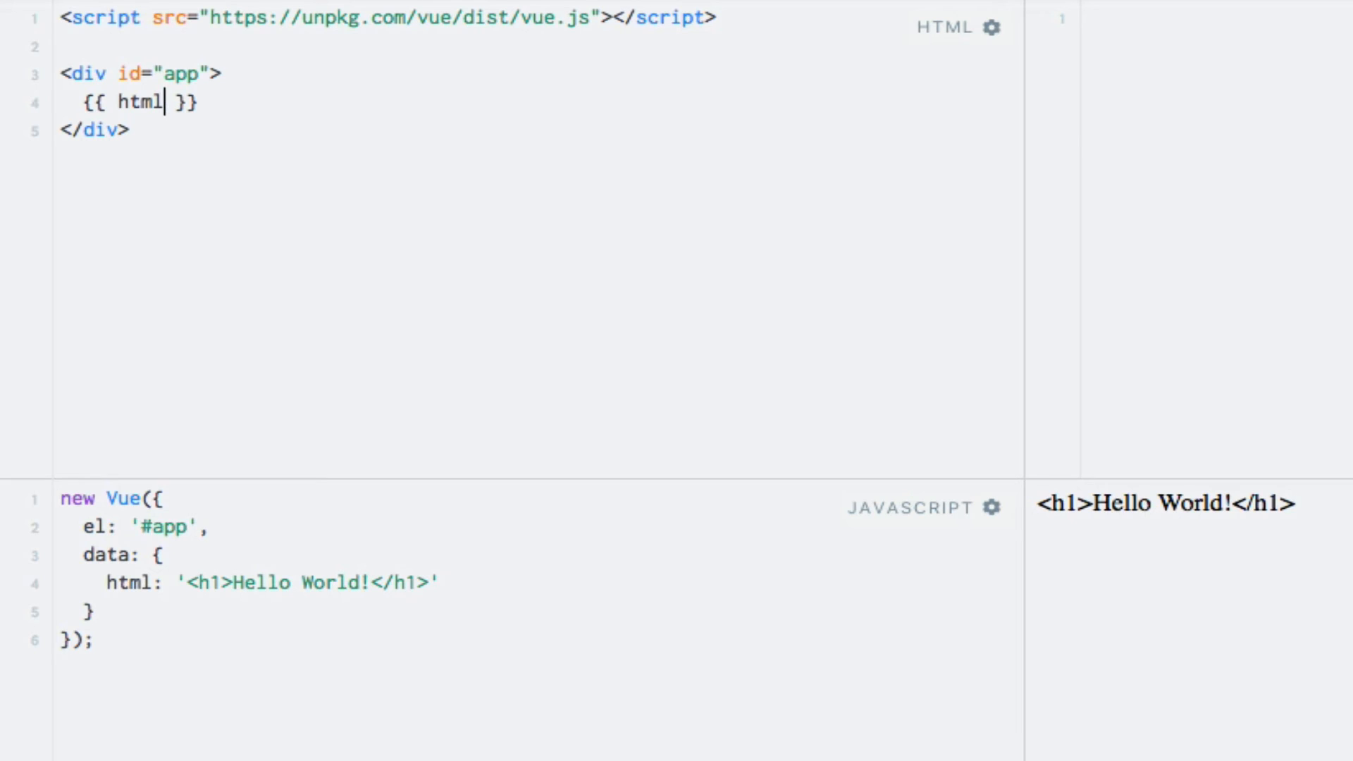
{"action": "triple_click", "coordinate": [126, 102]}
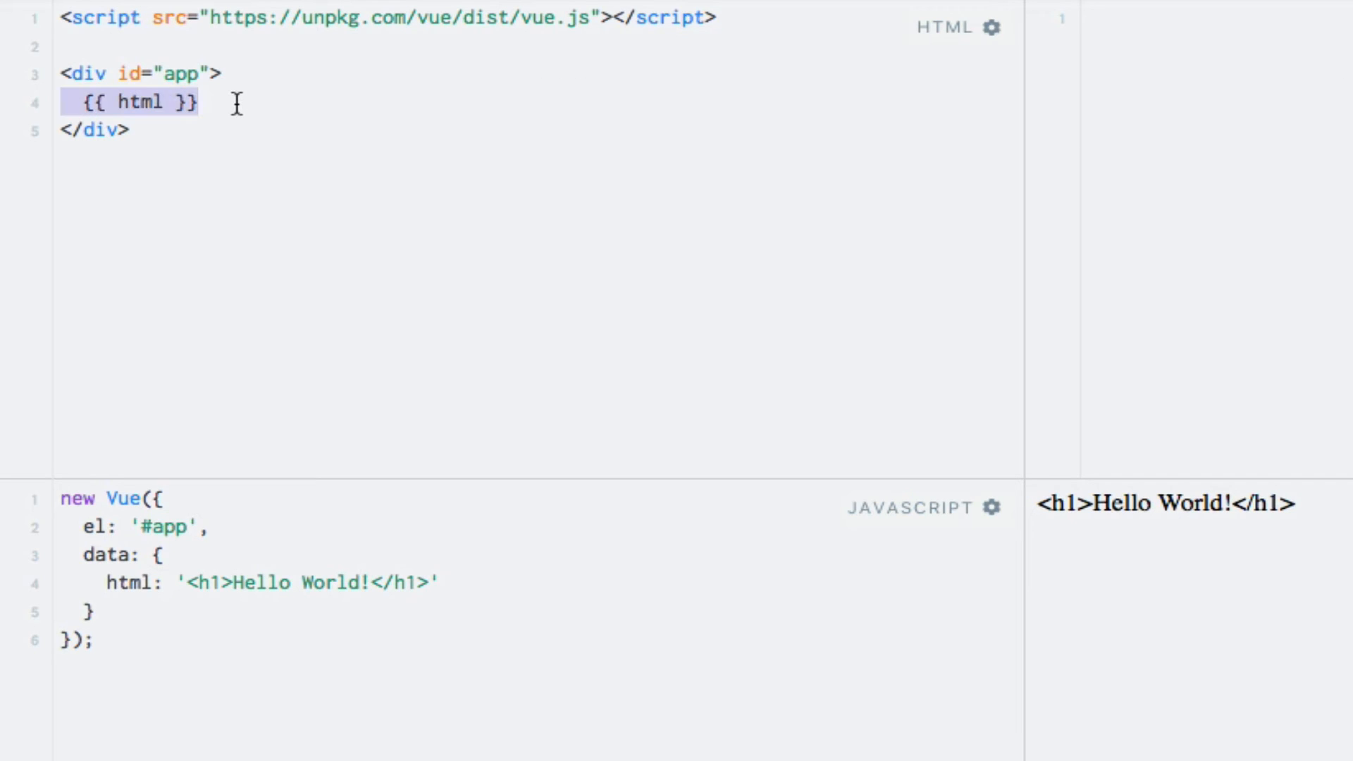
{"action": "type", "text": "<div></div>"}
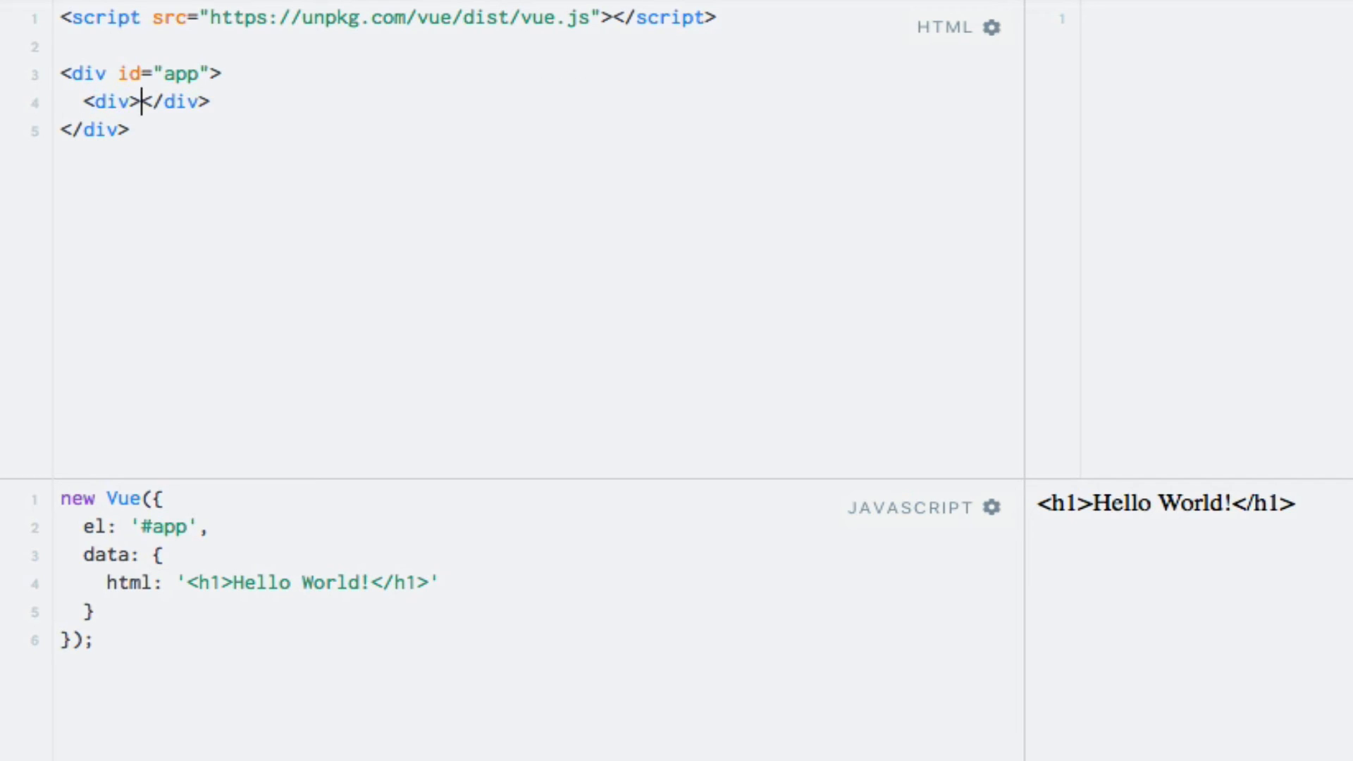
{"action": "type", "text": "v-ht"}
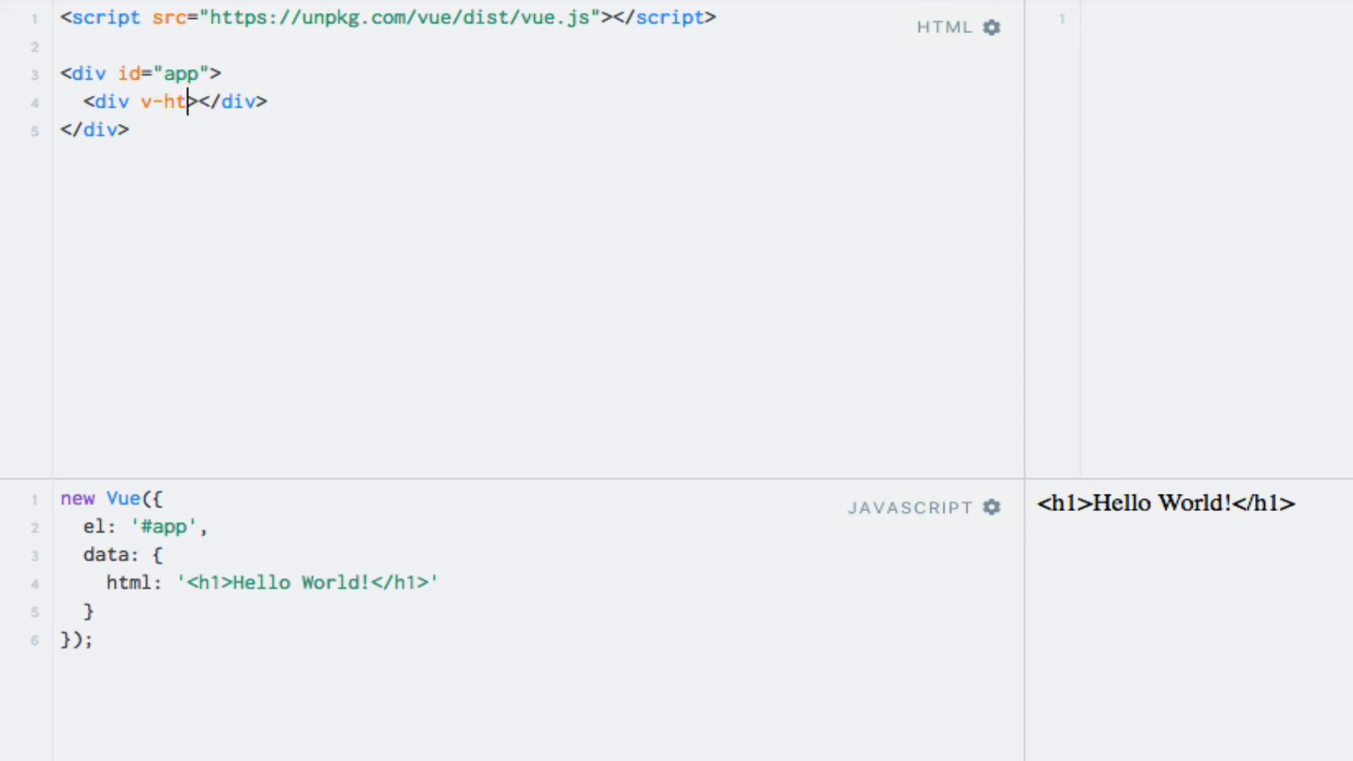
{"action": "type", "text": "ml=\"\""}
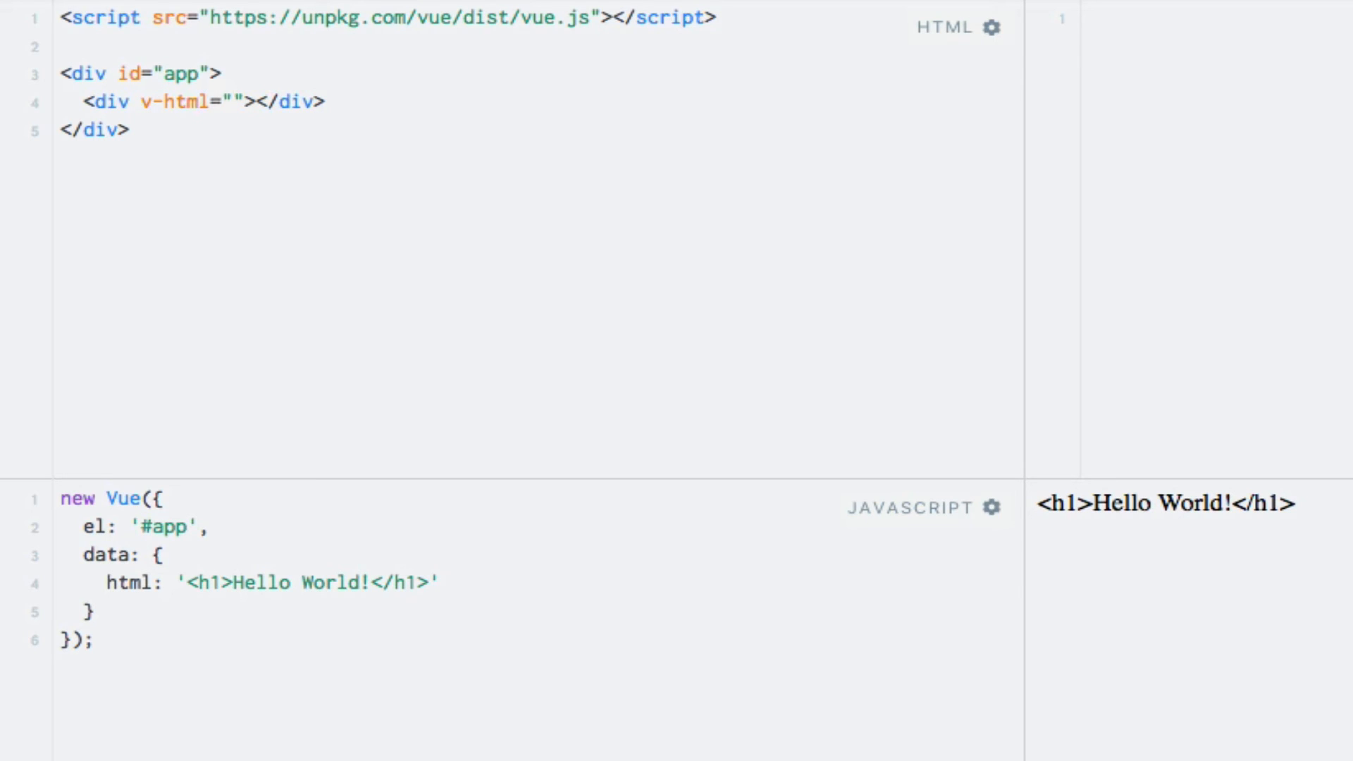
{"action": "type", "text": "html"}
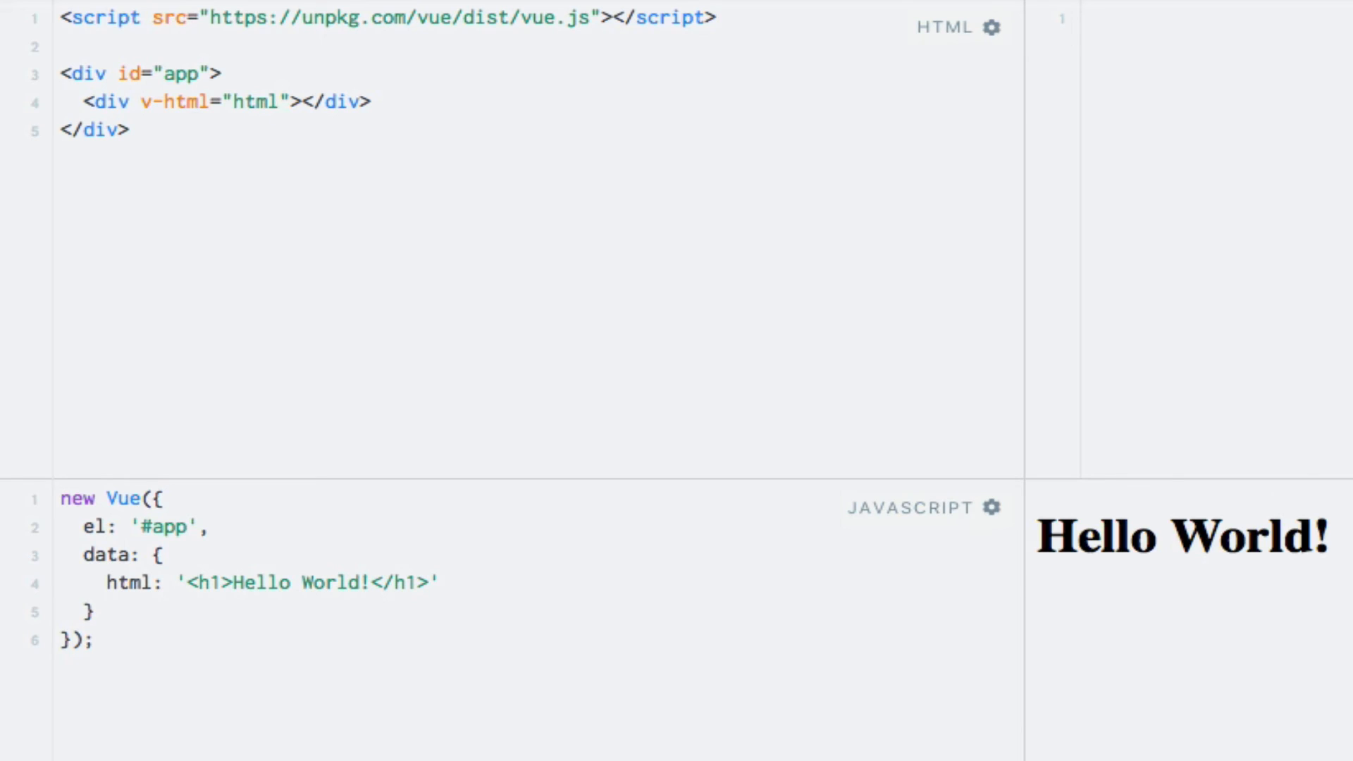
{"action": "left_click", "coordinate": [279, 102]}
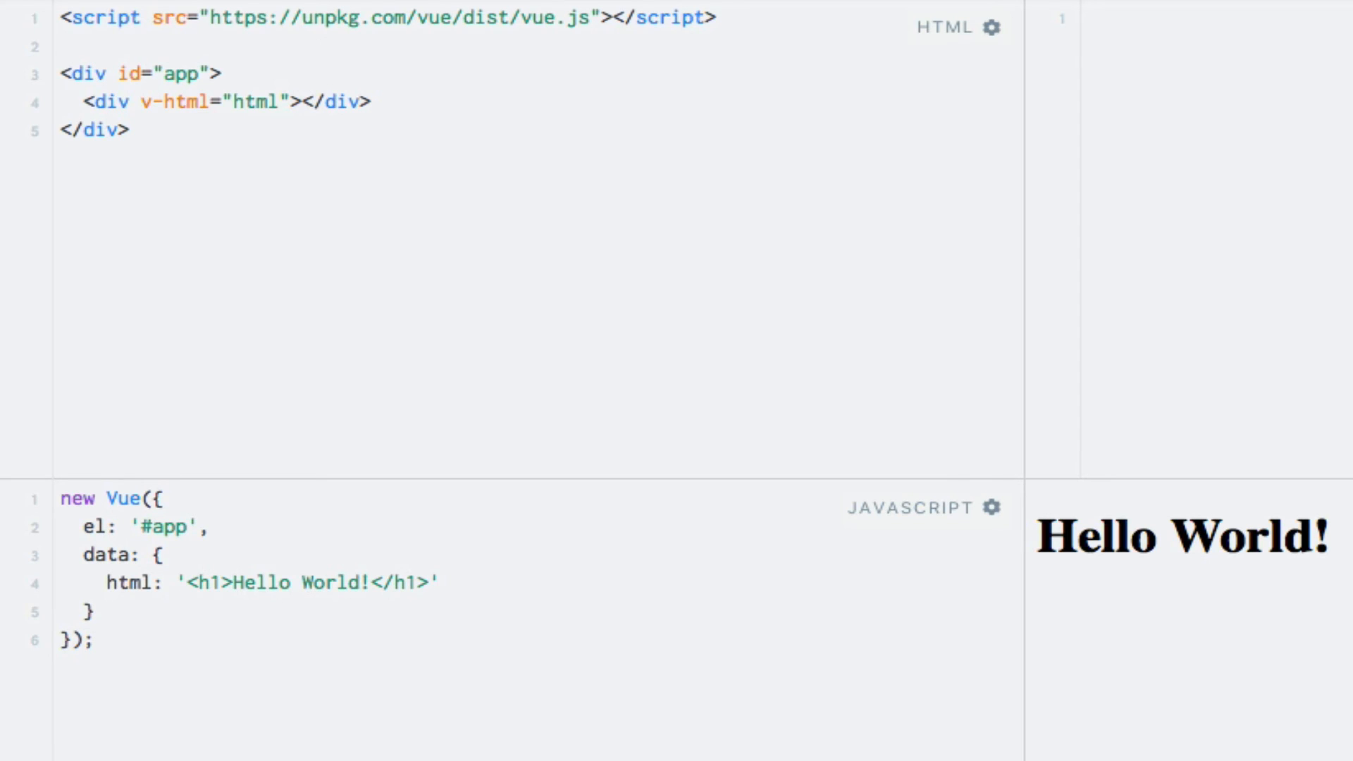
{"action": "left_click", "coordinate": [279, 101]}
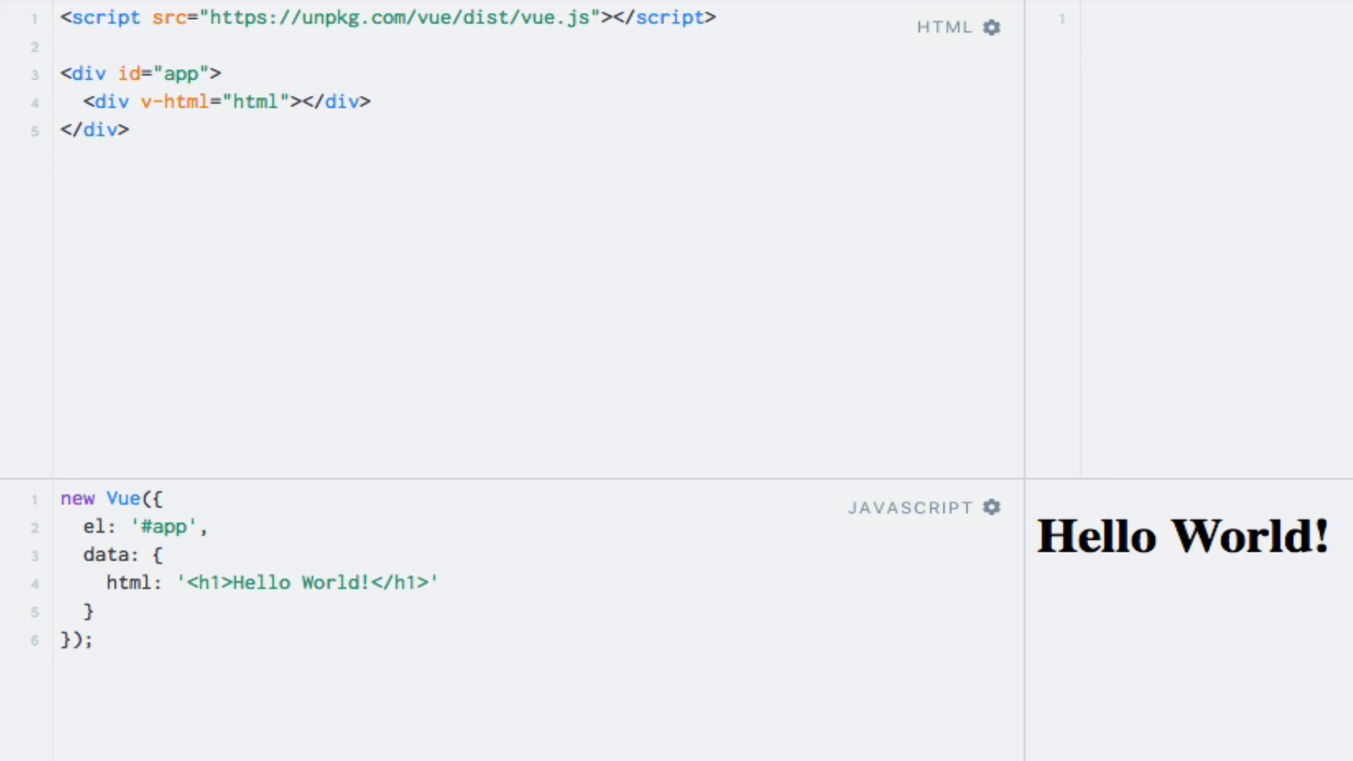
{"action": "left_click", "coordinate": [278, 101]}
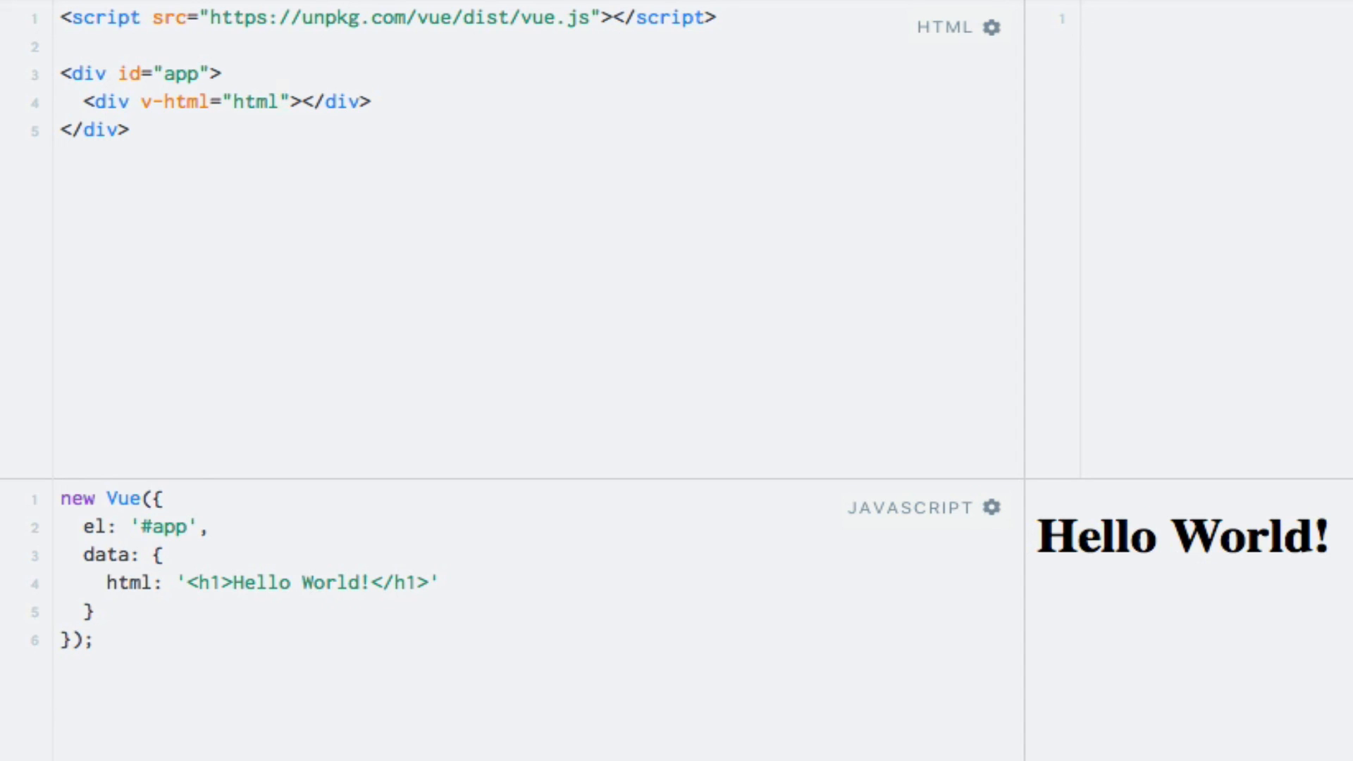
{"action": "left_click", "coordinate": [278, 101]}
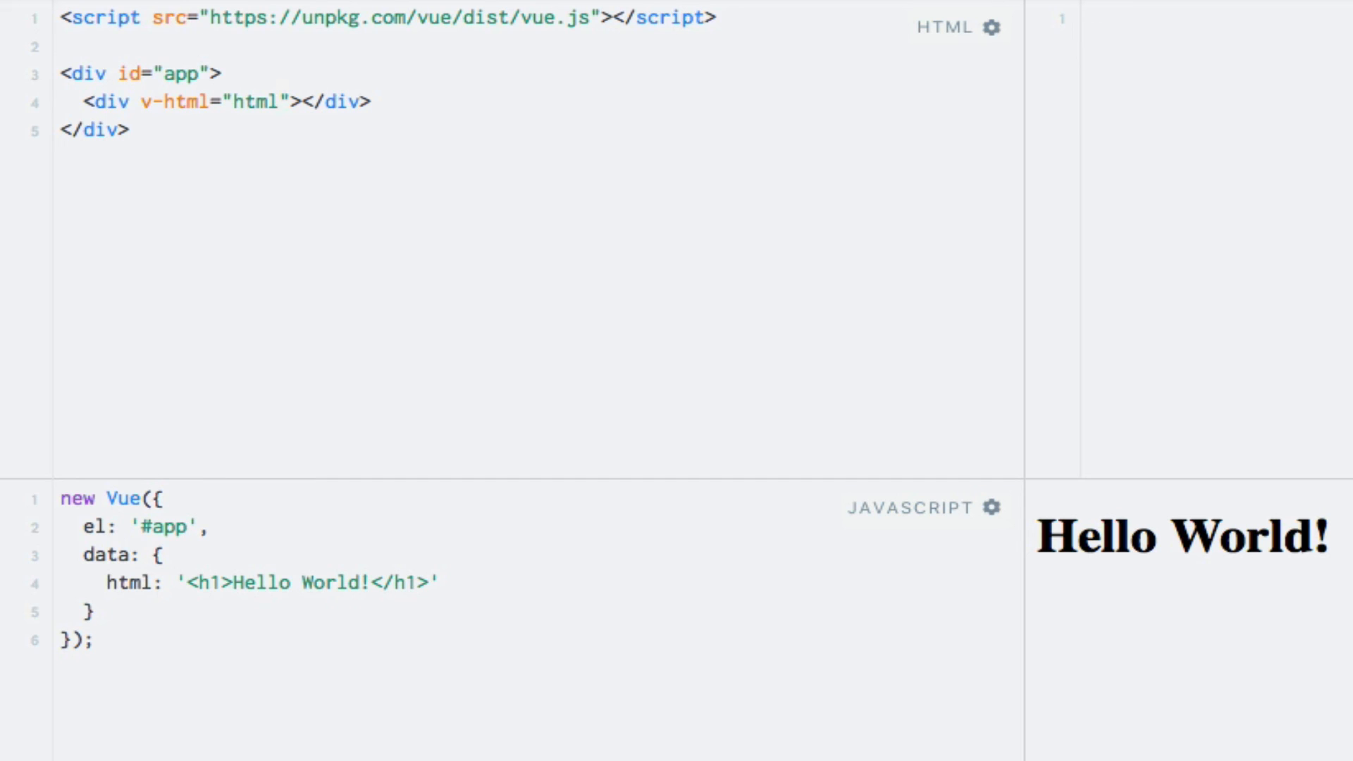
{"action": "left_click", "coordinate": [278, 101]}
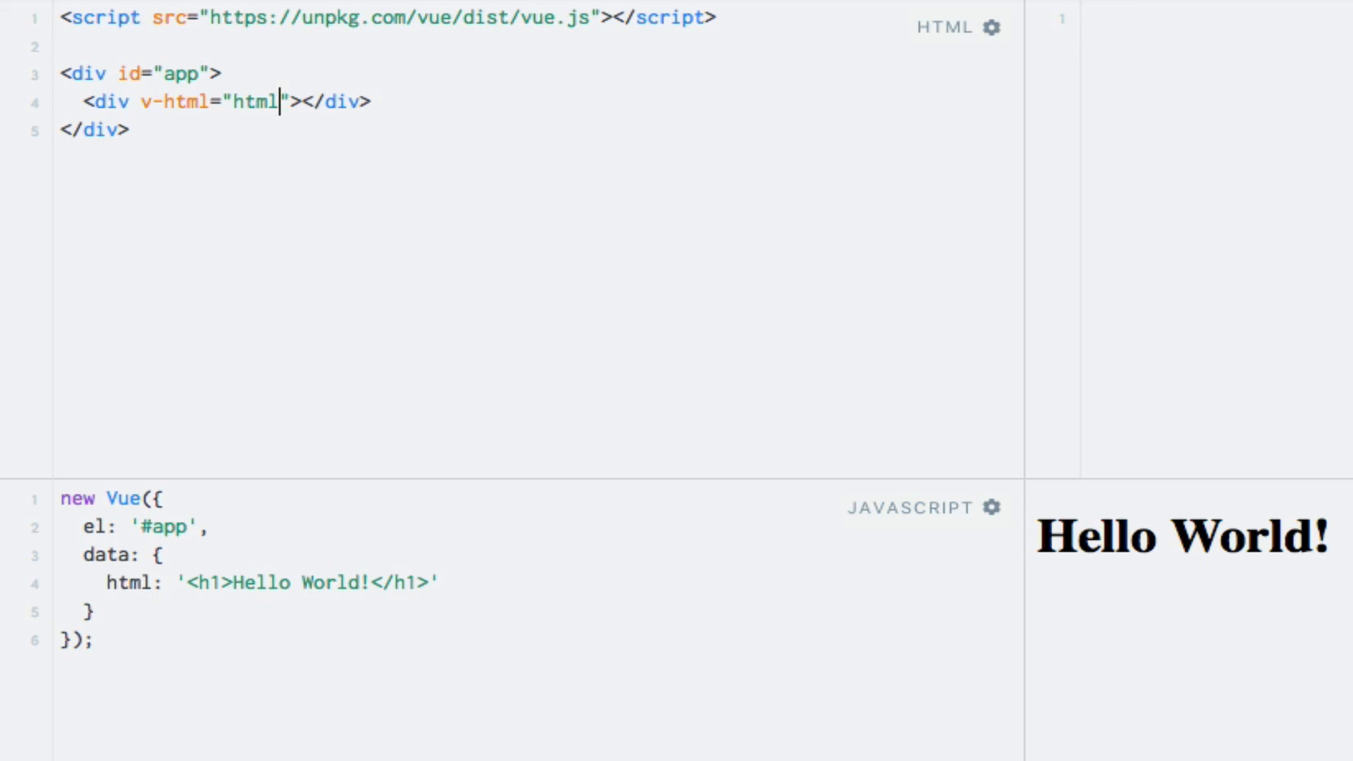